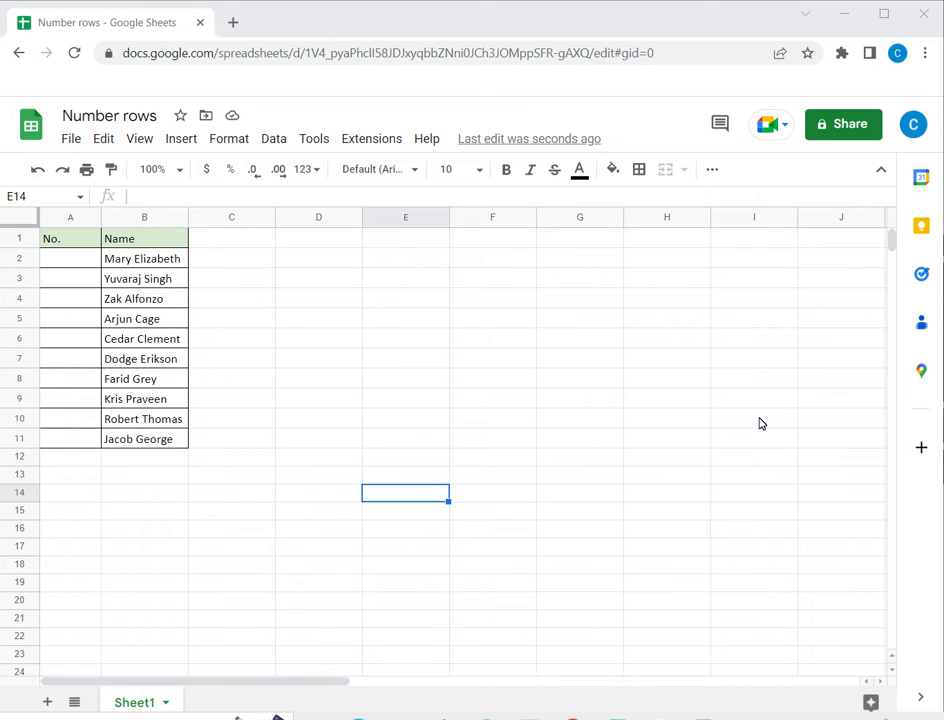
mouse_move(620, 364)
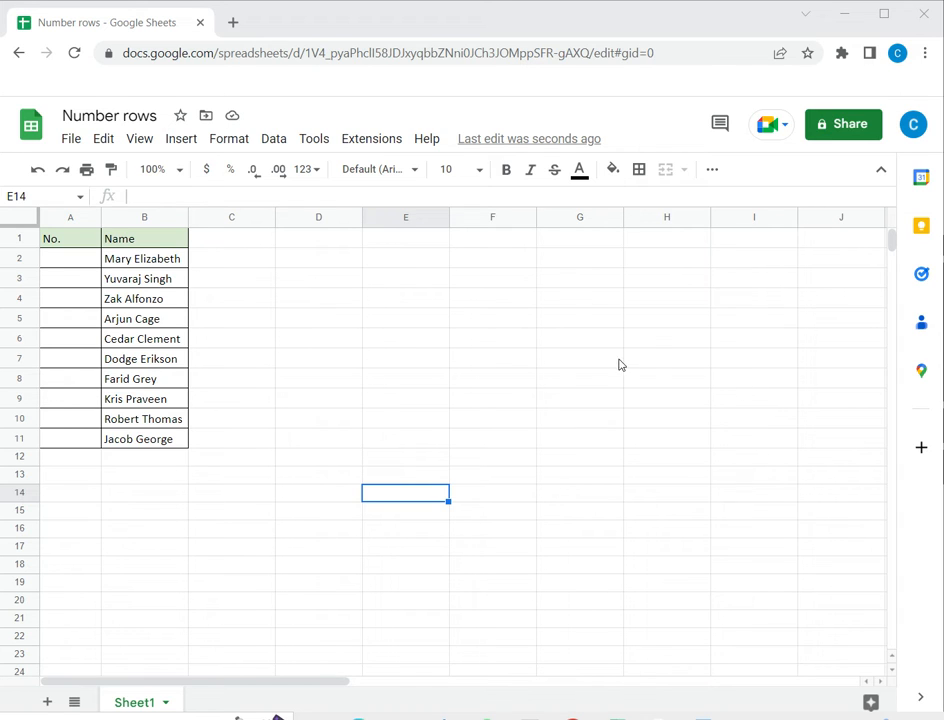
mouse_move(316, 268)
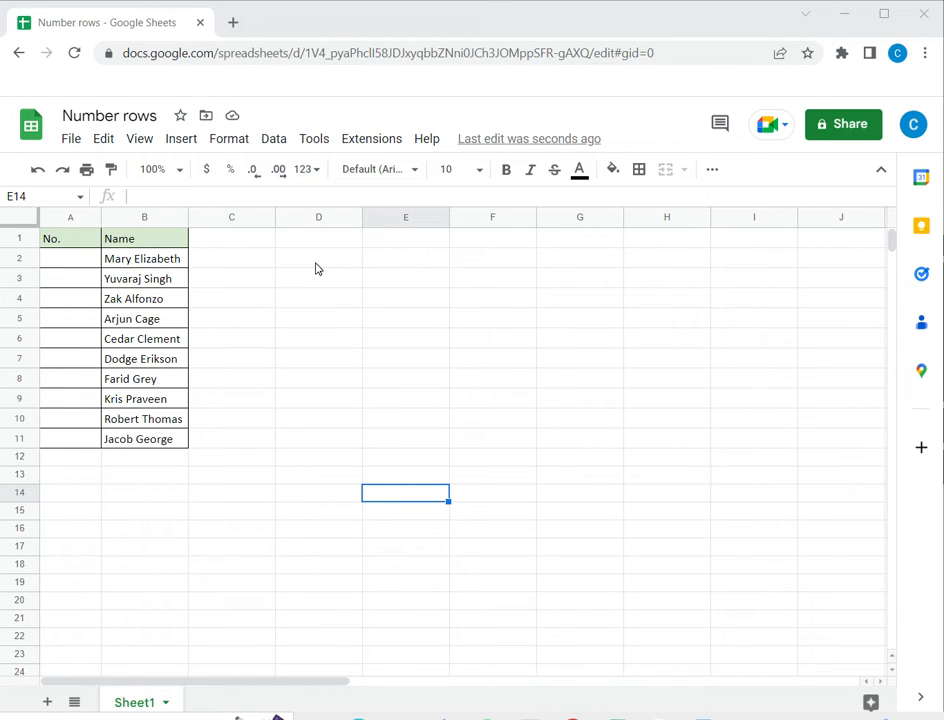
Enter 1 and 2 in A2:A3 and extend the series to A11 with the fill handle.
click(318, 258)
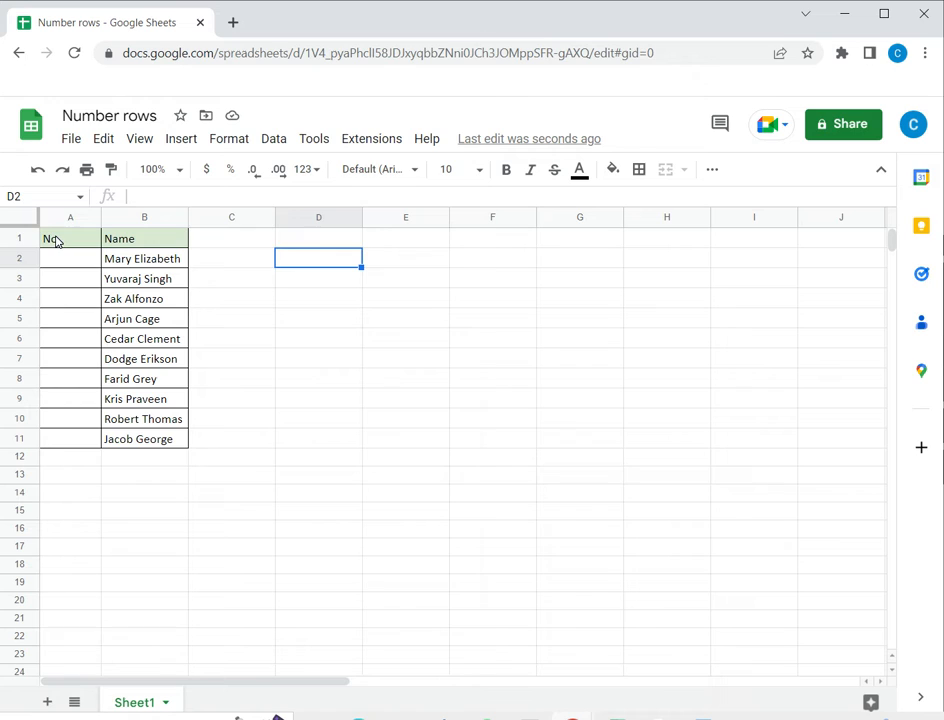
click(70, 238)
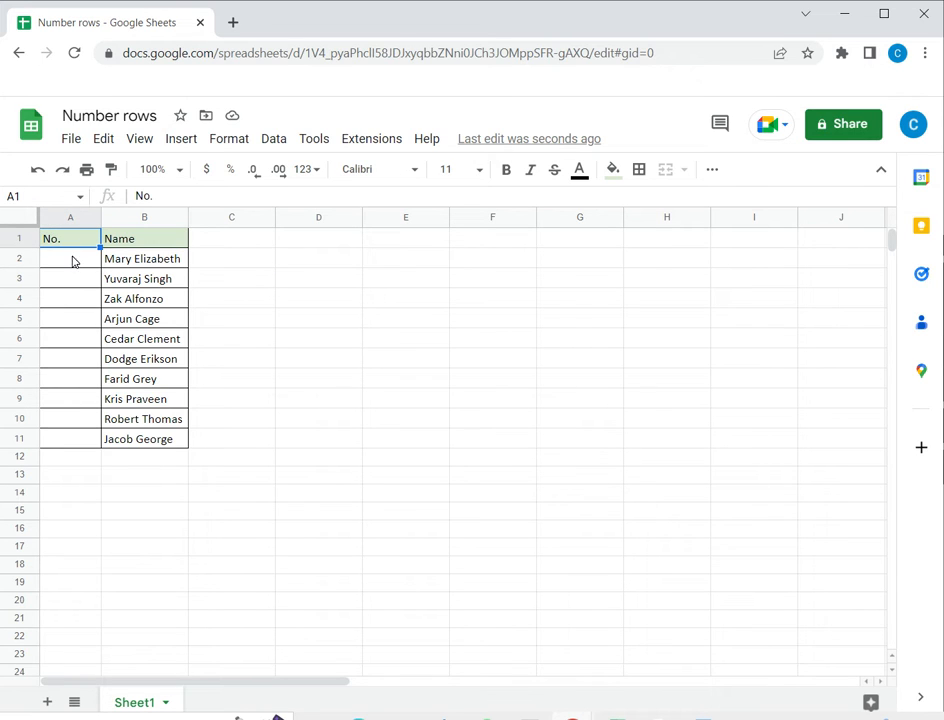
click(70, 258)
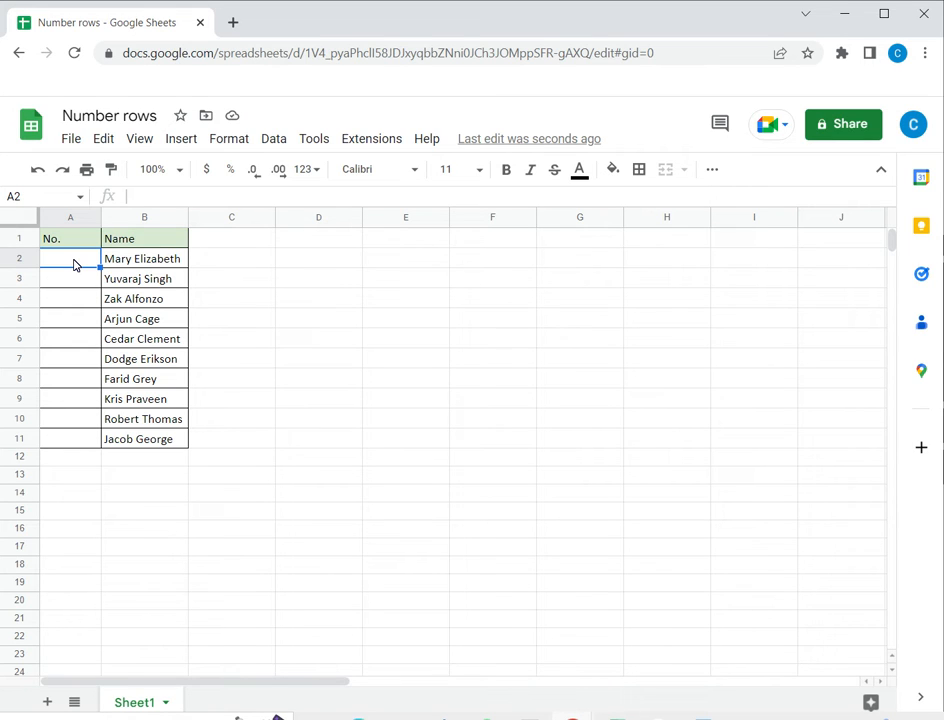
text(1)
click(70, 278)
text(2)
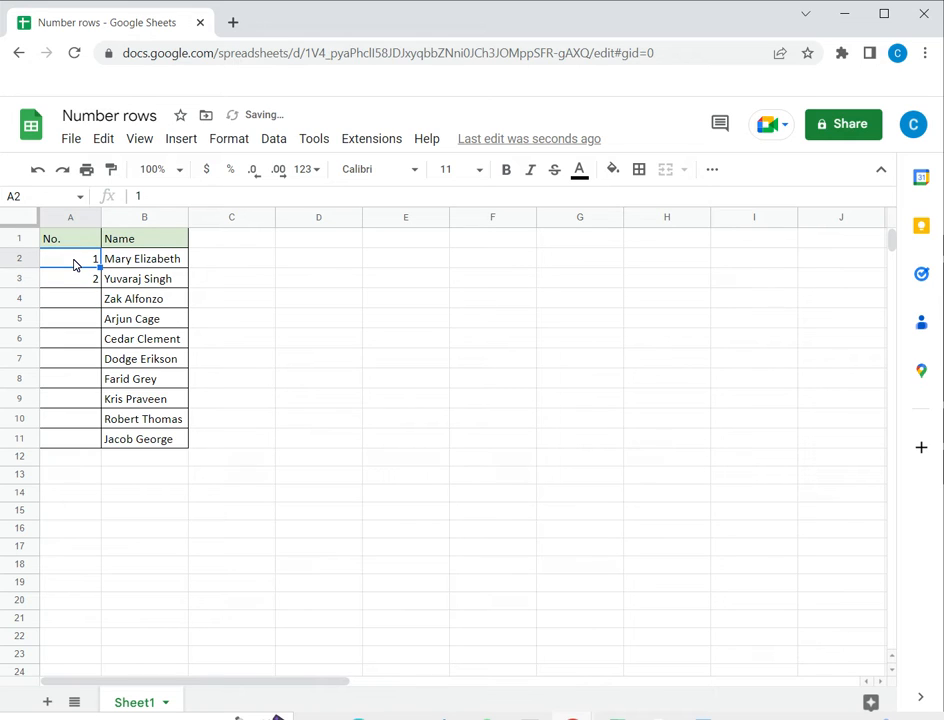
drag(70, 258, 70, 278)
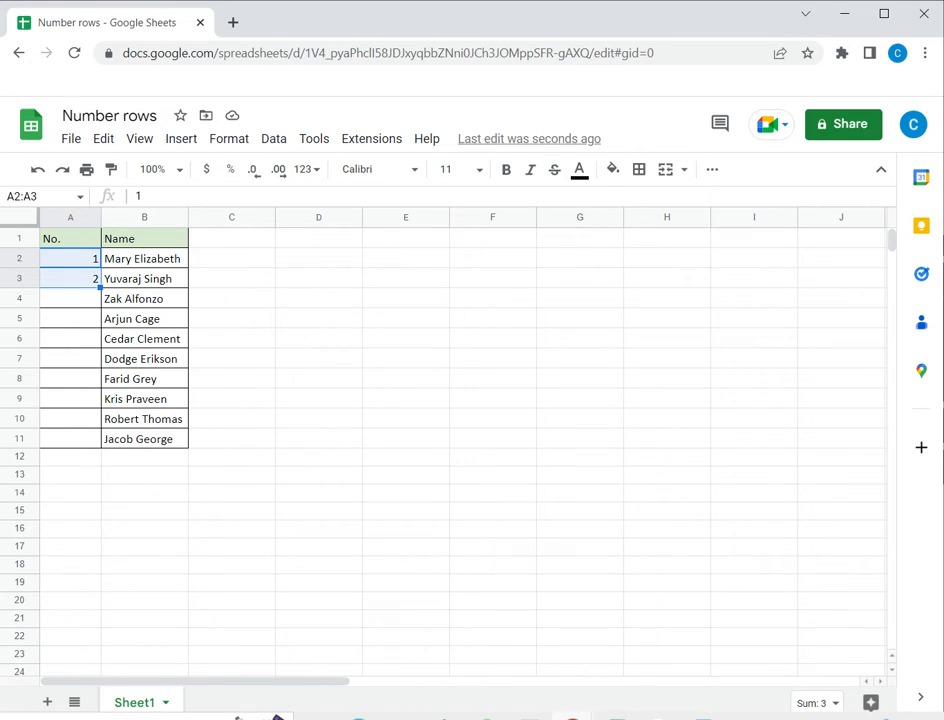
drag(96, 284, 96, 444)
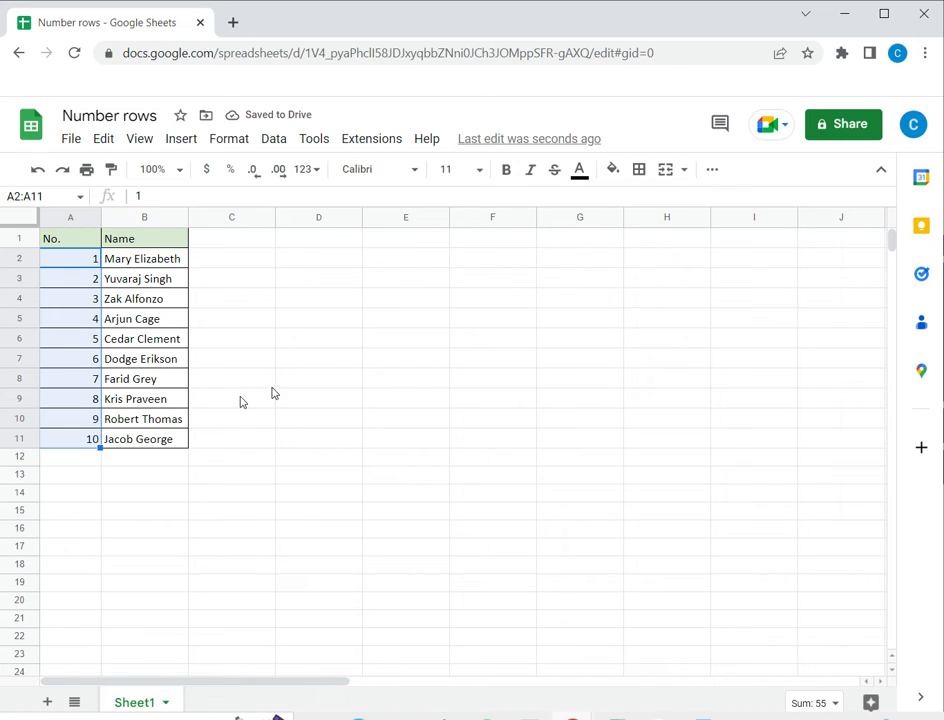
mouse_move(364, 364)
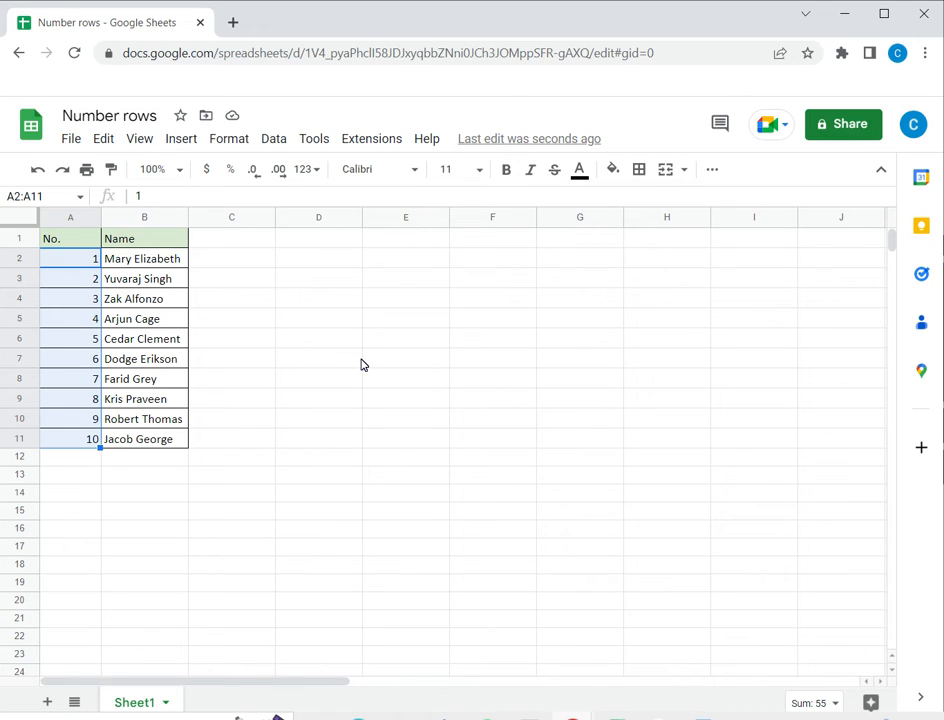
Clear A2:A11, enter =row(A1) in A2 and fill it down to A11.
key(Delete)
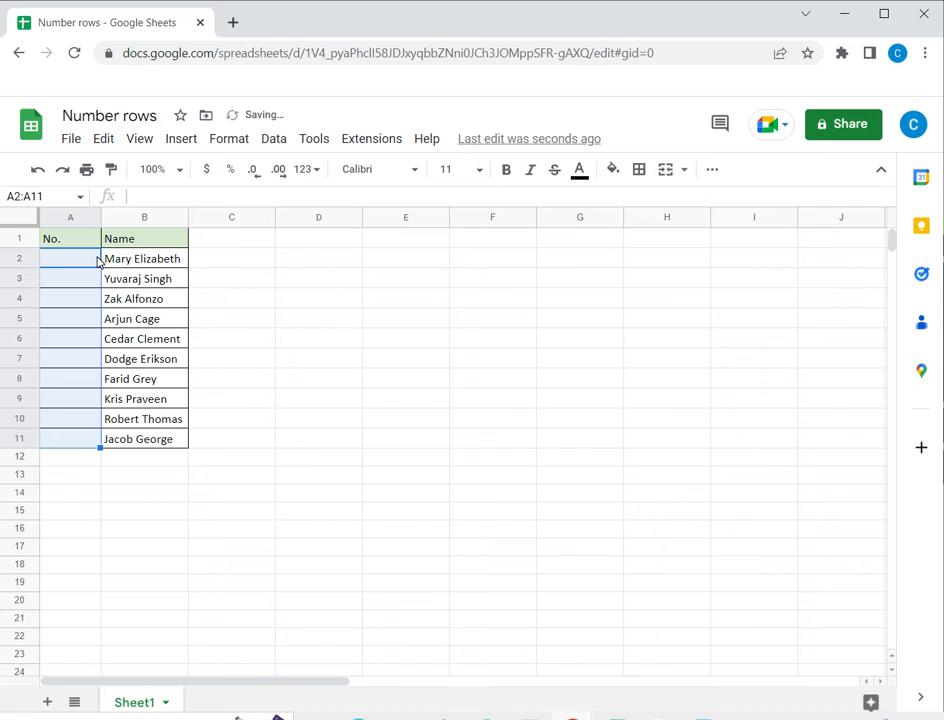
text(=row()
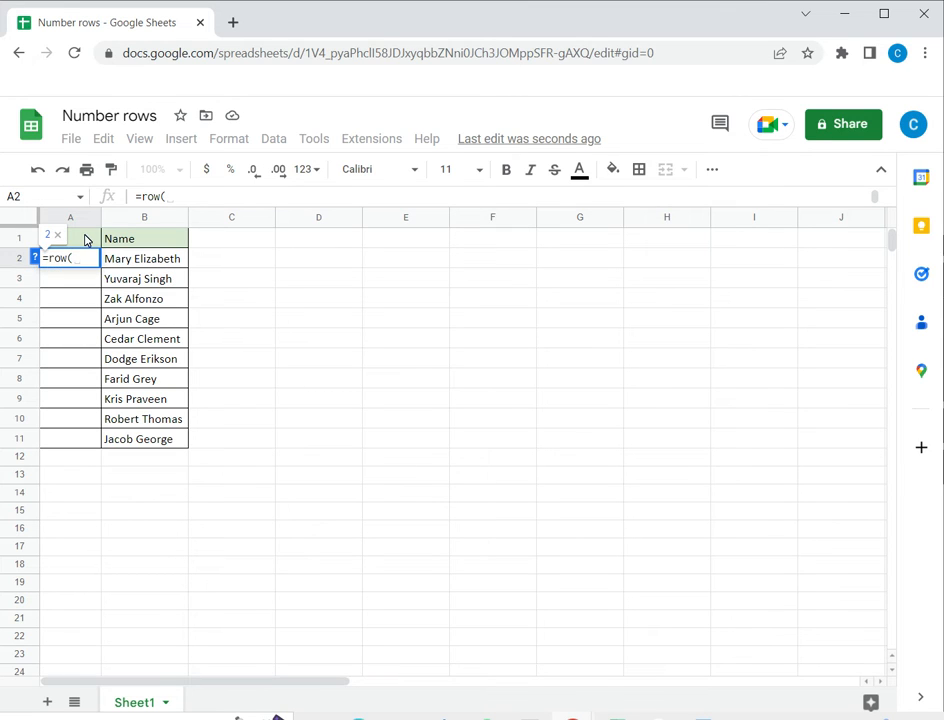
text(A1)
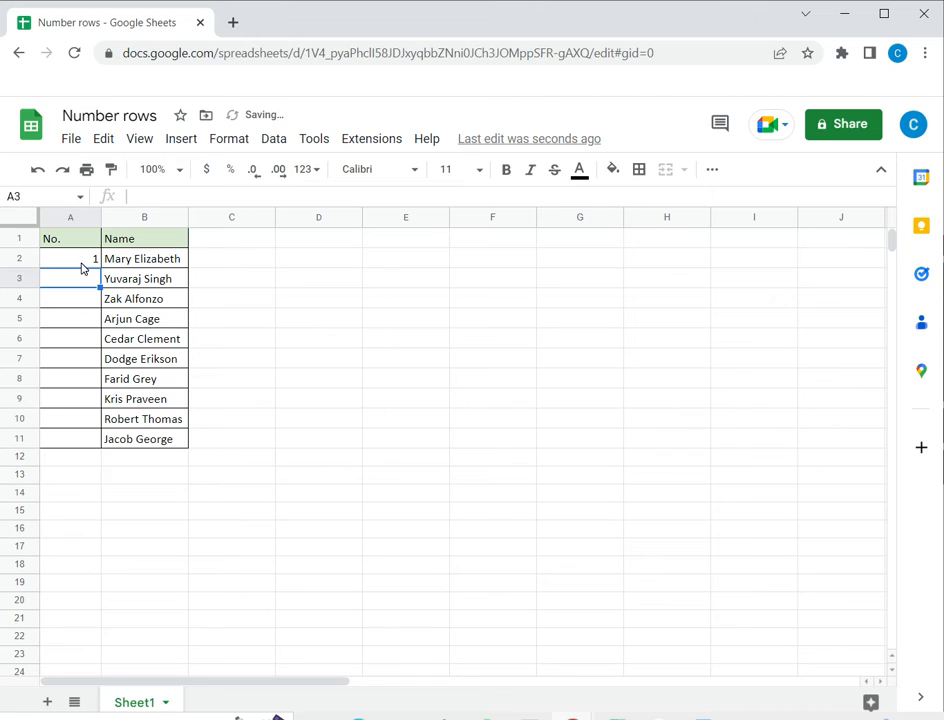
click(70, 258)
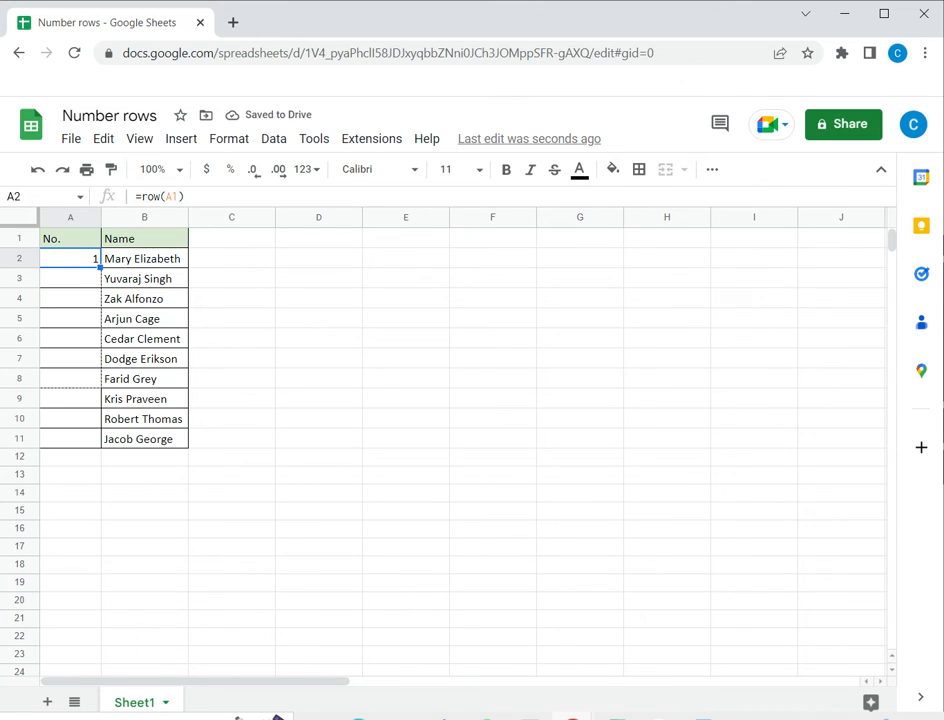
drag(98, 264, 98, 446)
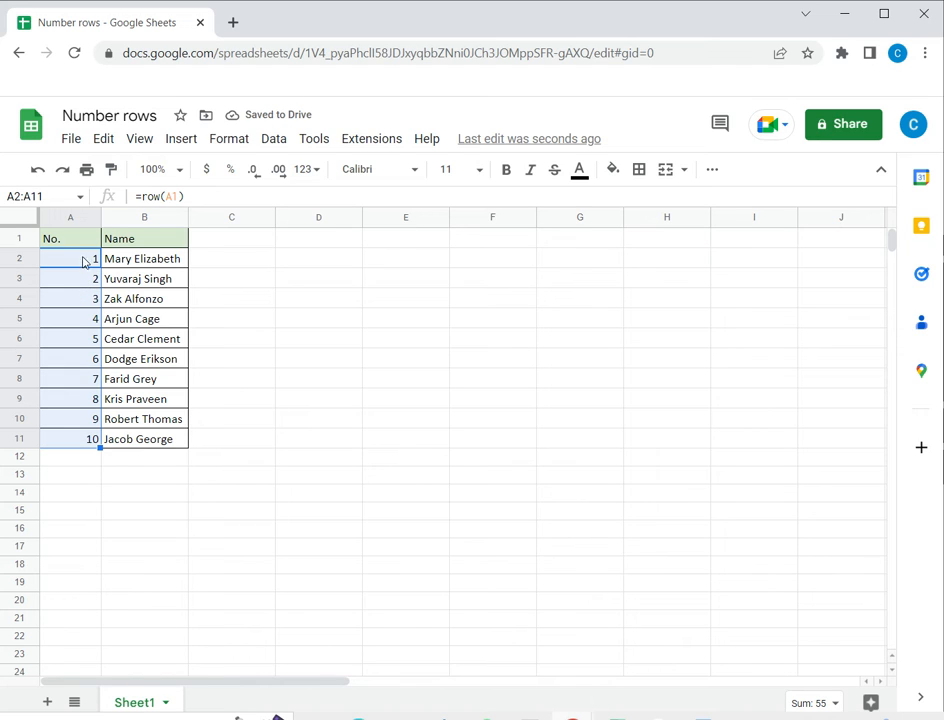
mouse_move(724, 434)
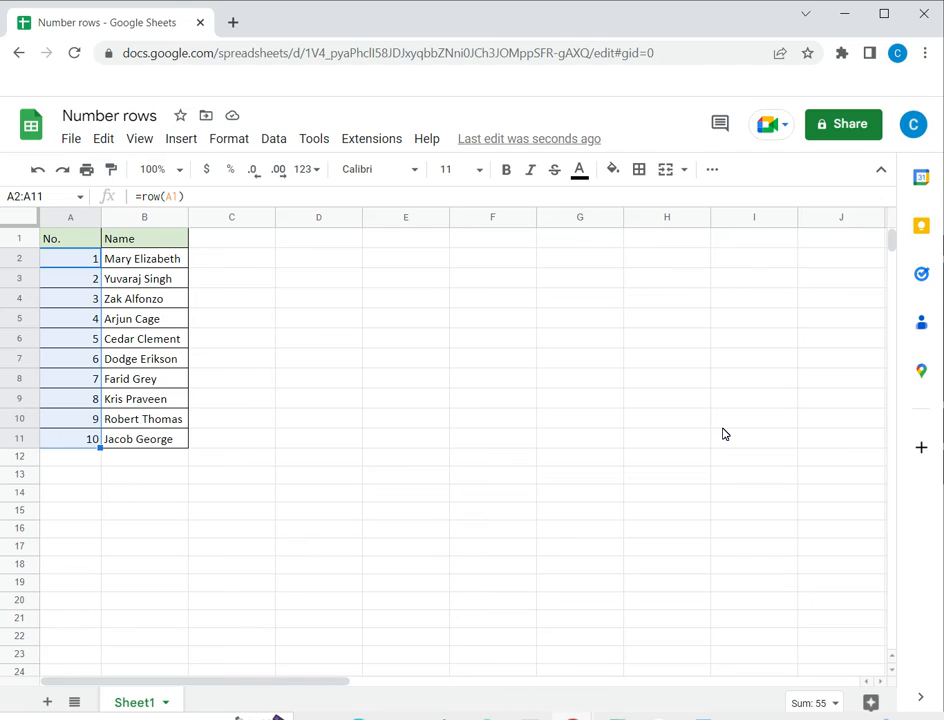
Clear A2:A11 and type =sequence(10,1,1,1) in A2 without confirming it.
key(Delete)
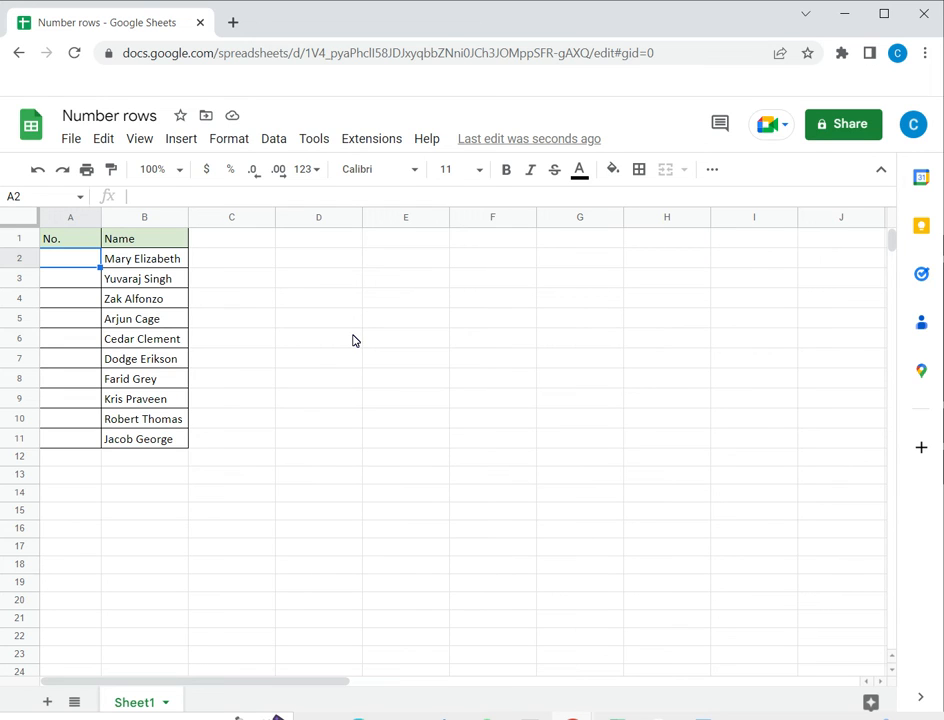
text(=sequence()
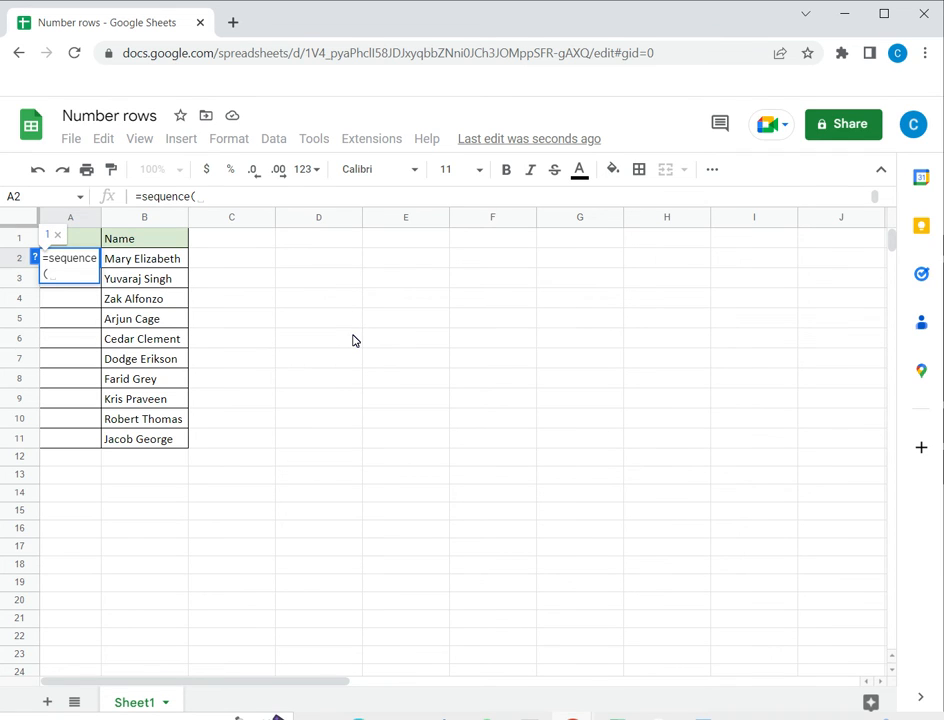
text(10)
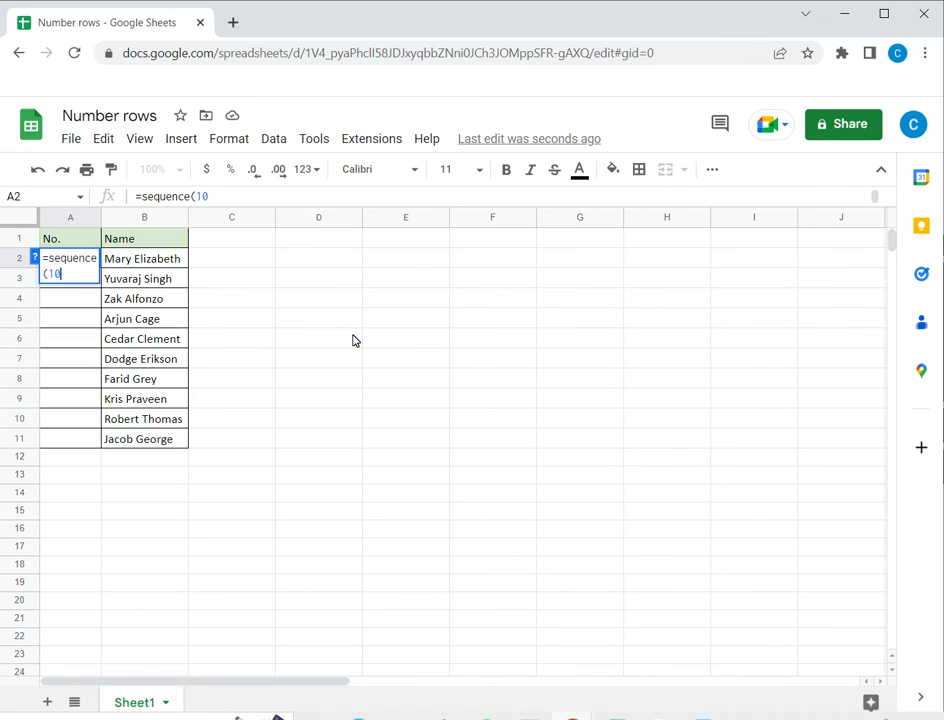
text(,)
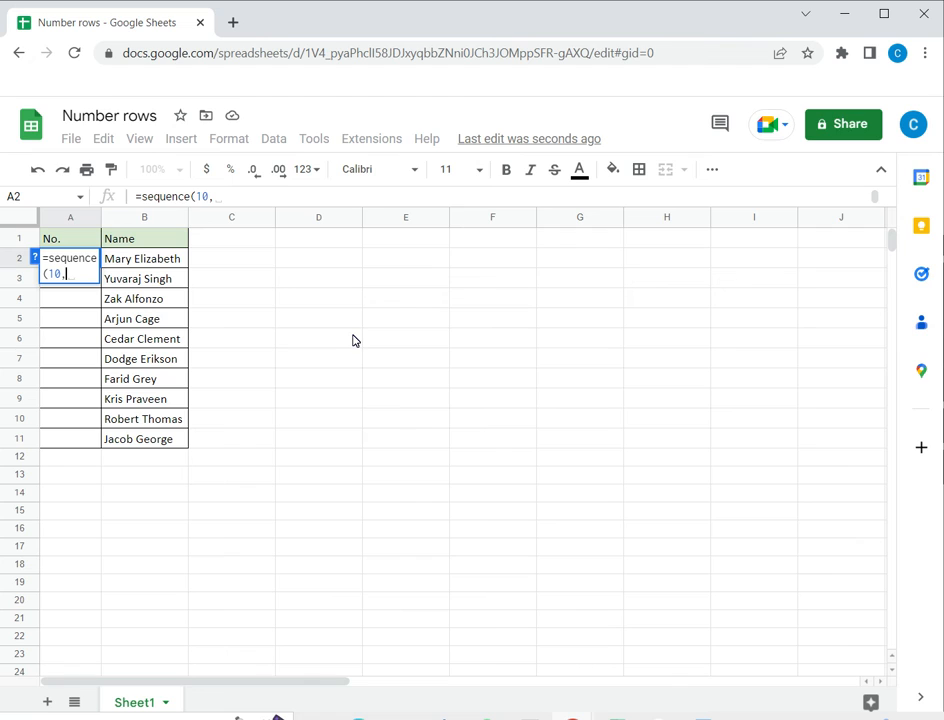
text(1)
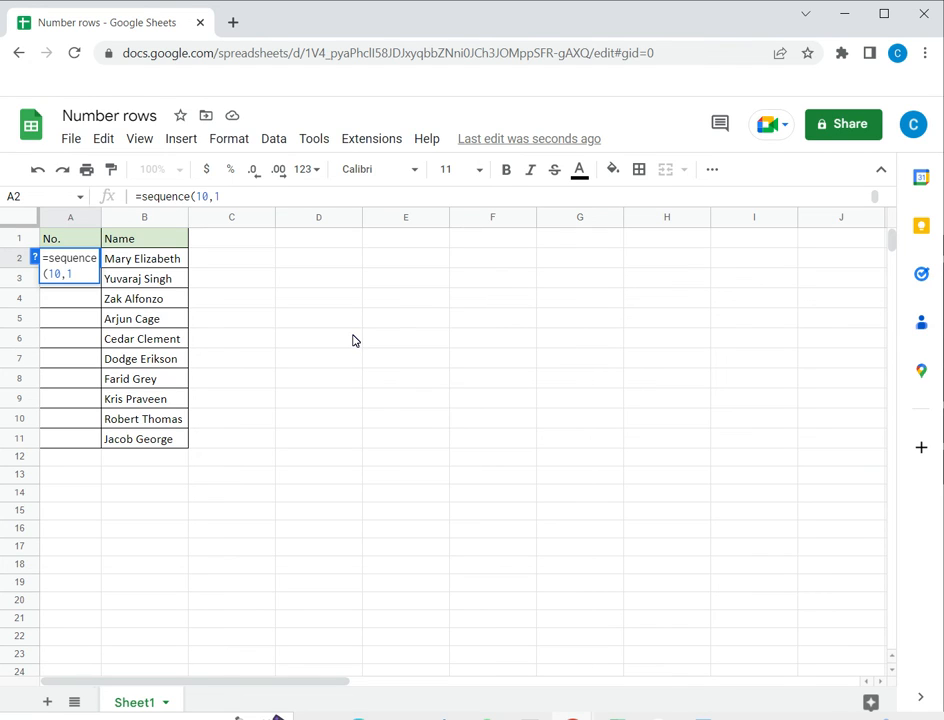
text(,1)
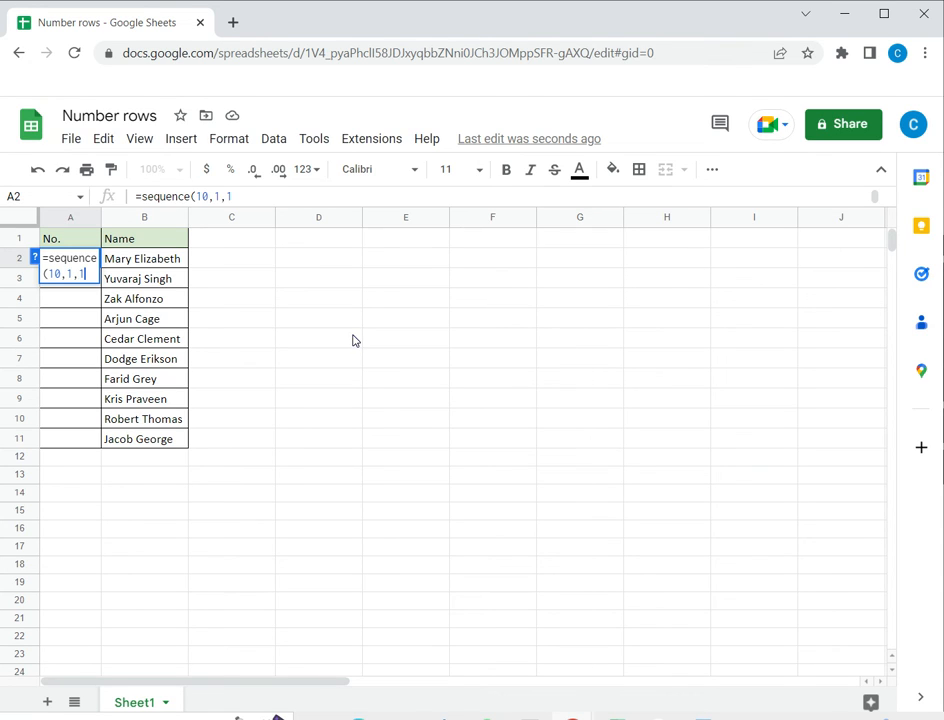
text(,)
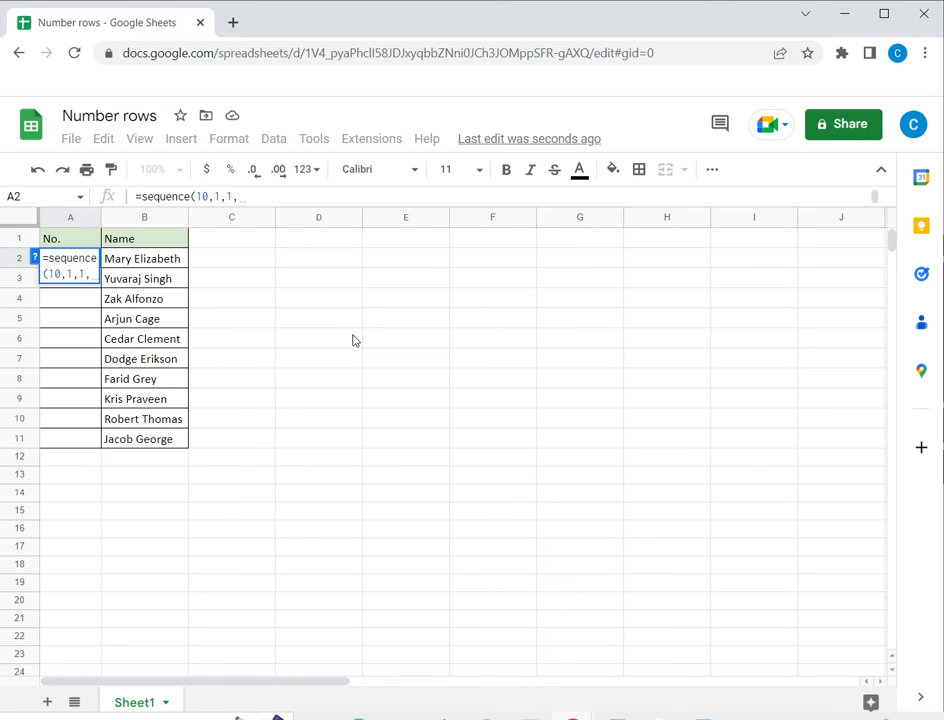
text(1)
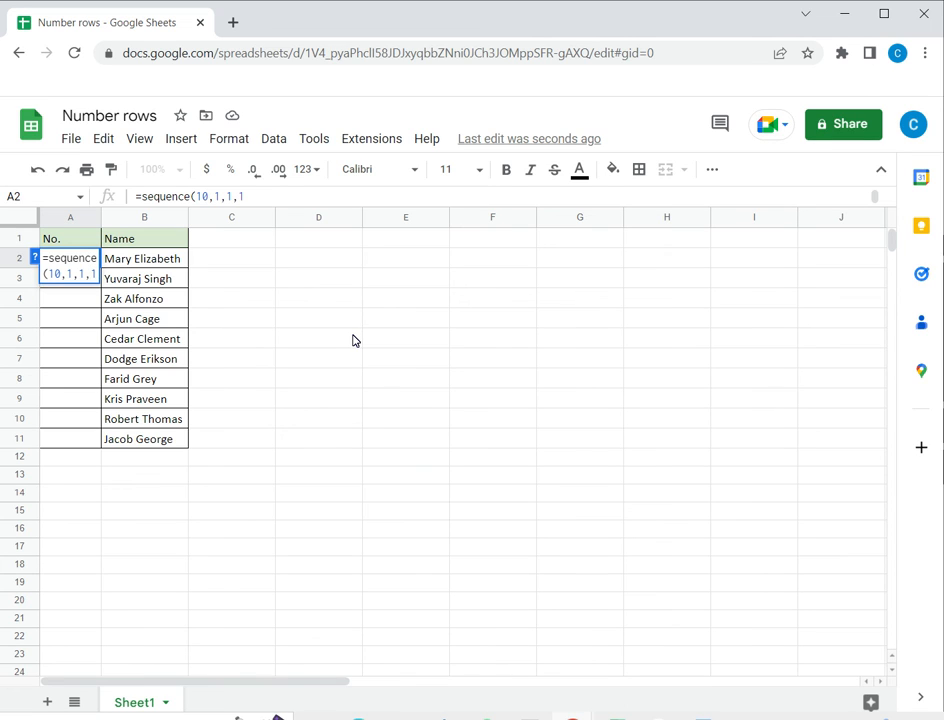
text())
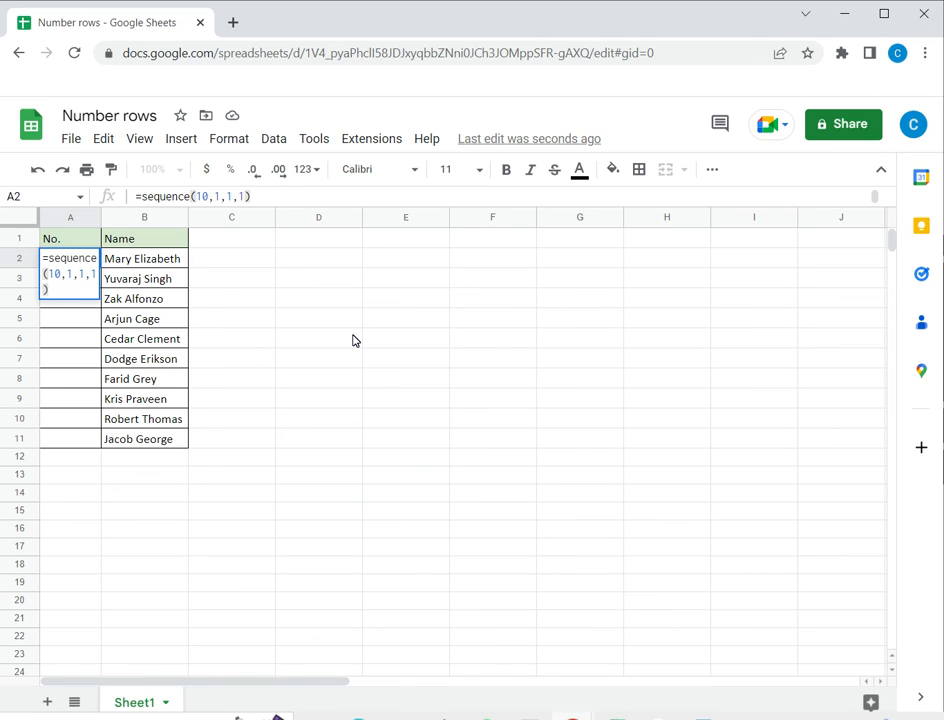